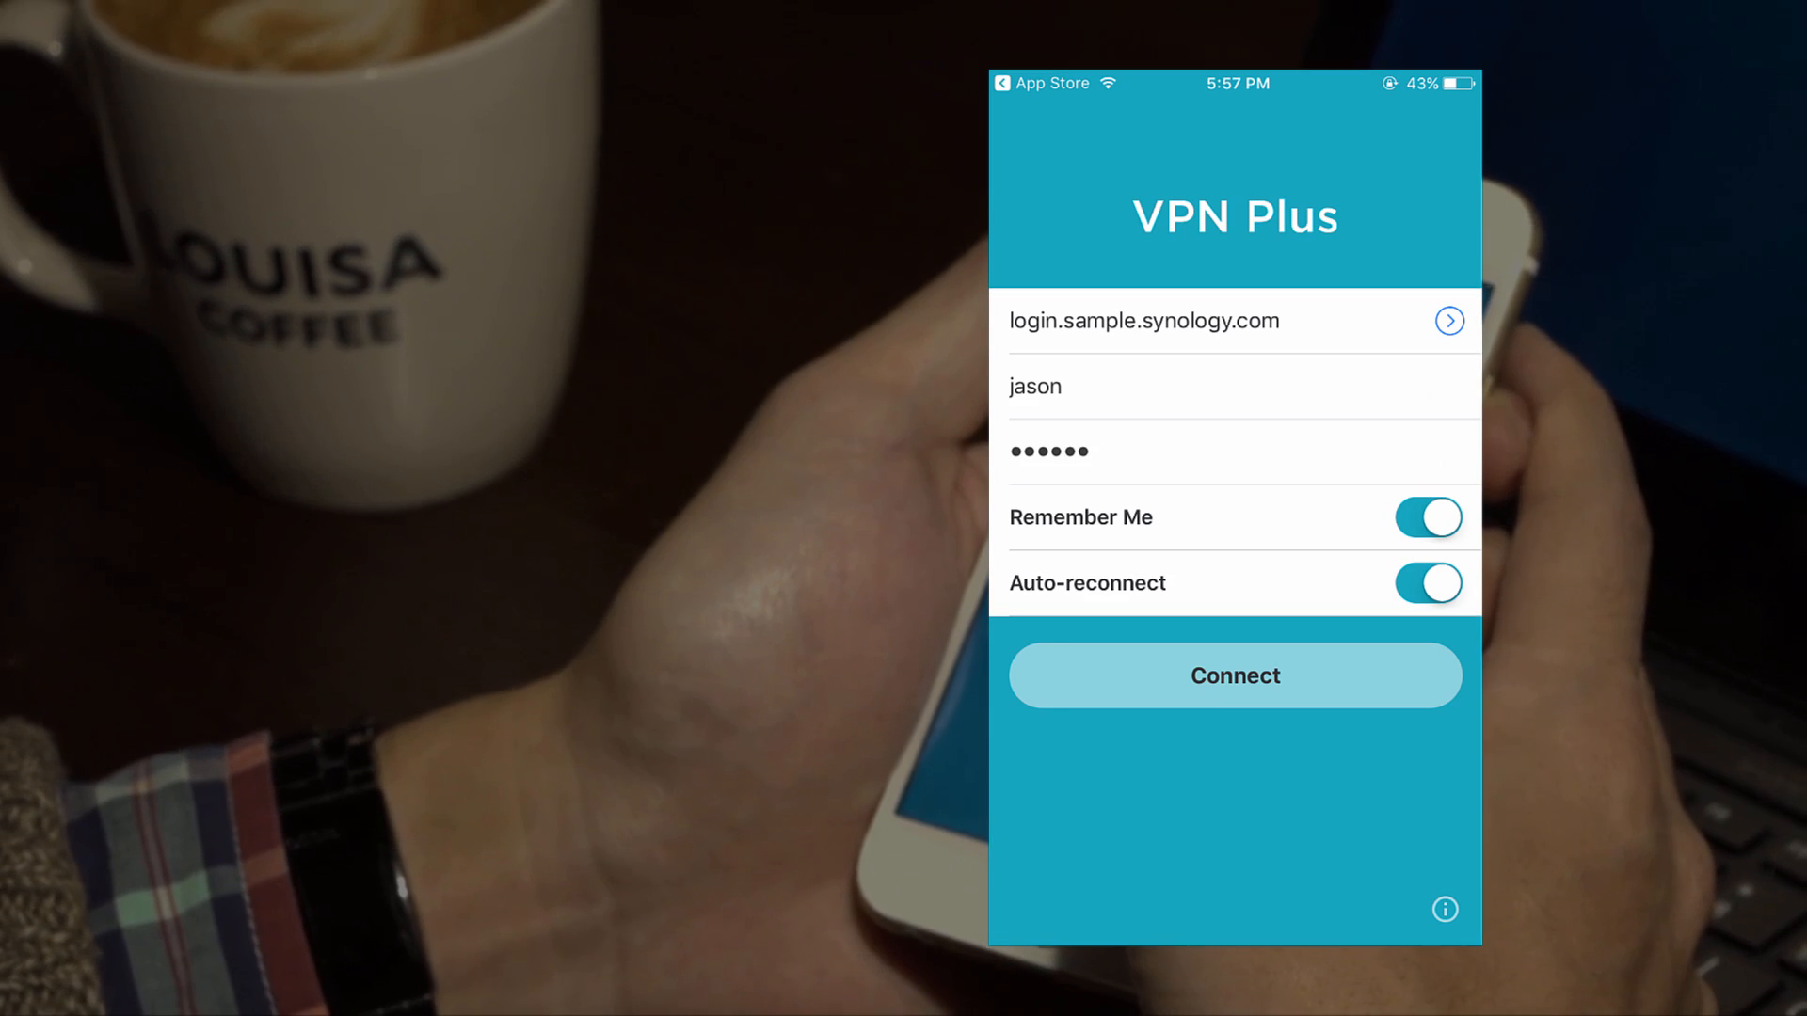
- Connect to login.sample.synology.com as jason with Remember Me and Auto-reconnect on
{"action": "left_click", "coordinate": [1235, 676]}
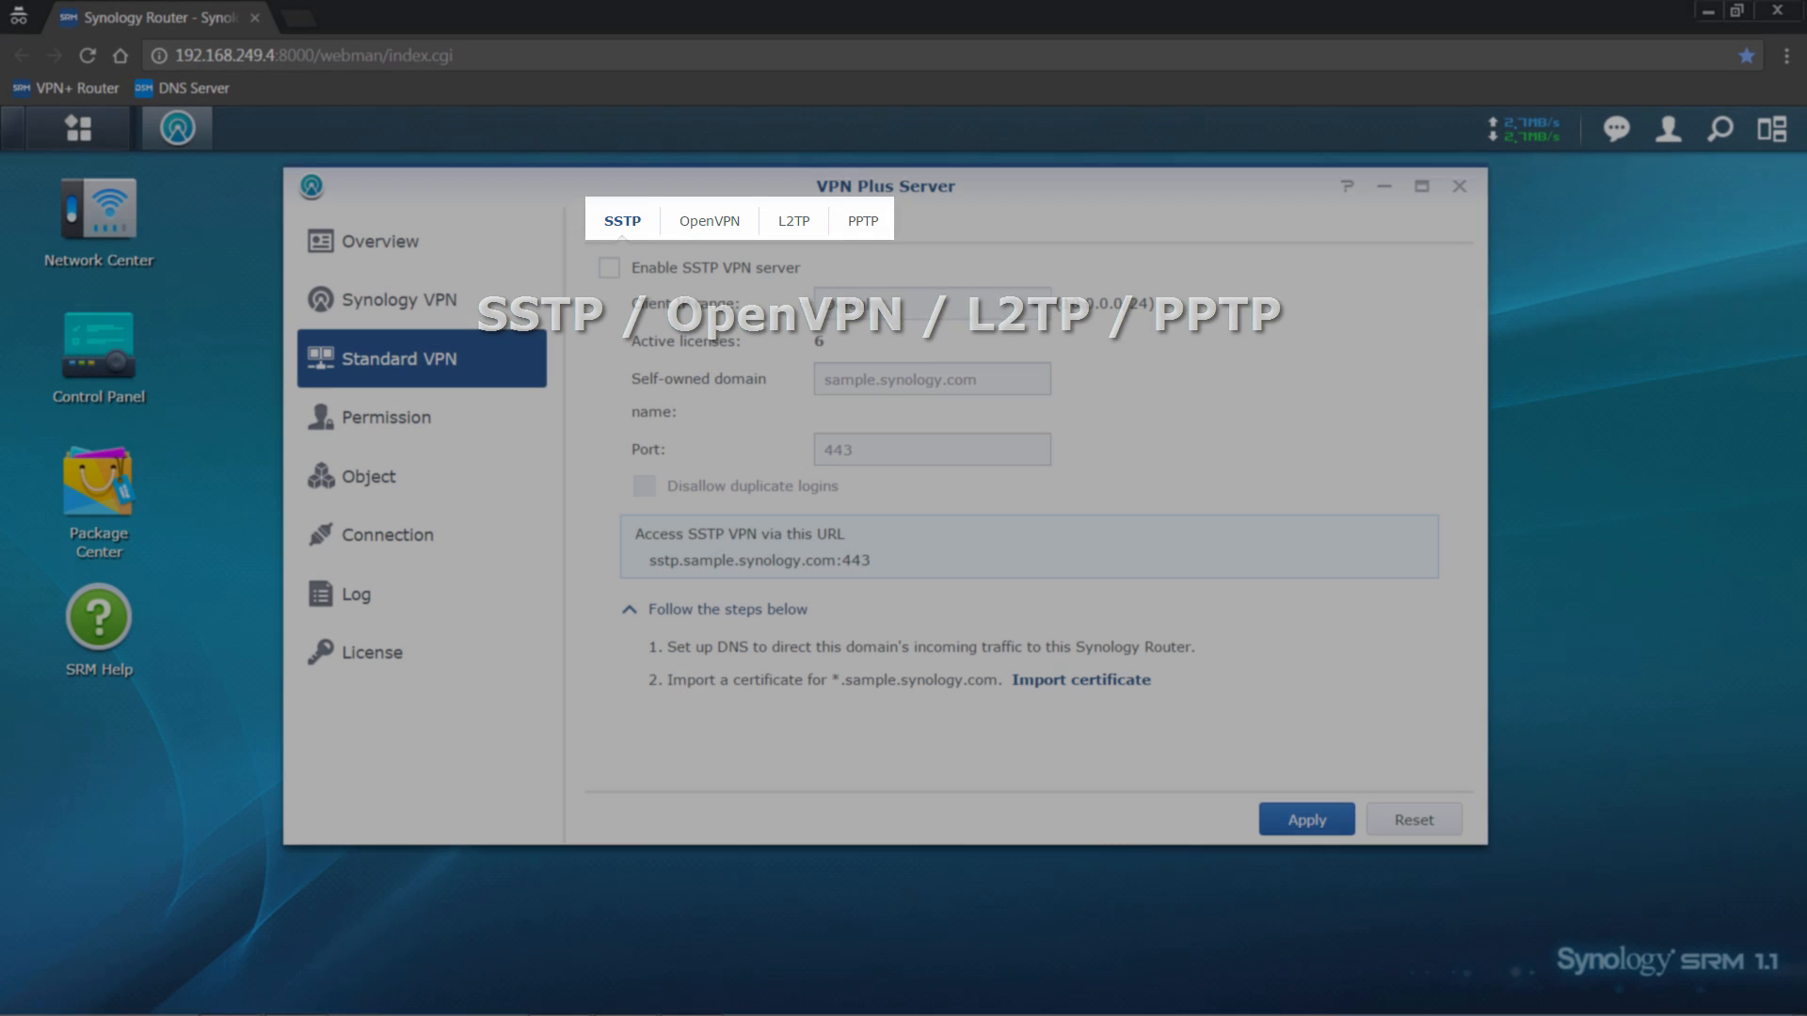
- Show the VPN Plus Server network traffic overview from the sidebar
{"action": "left_click", "coordinate": [382, 241]}
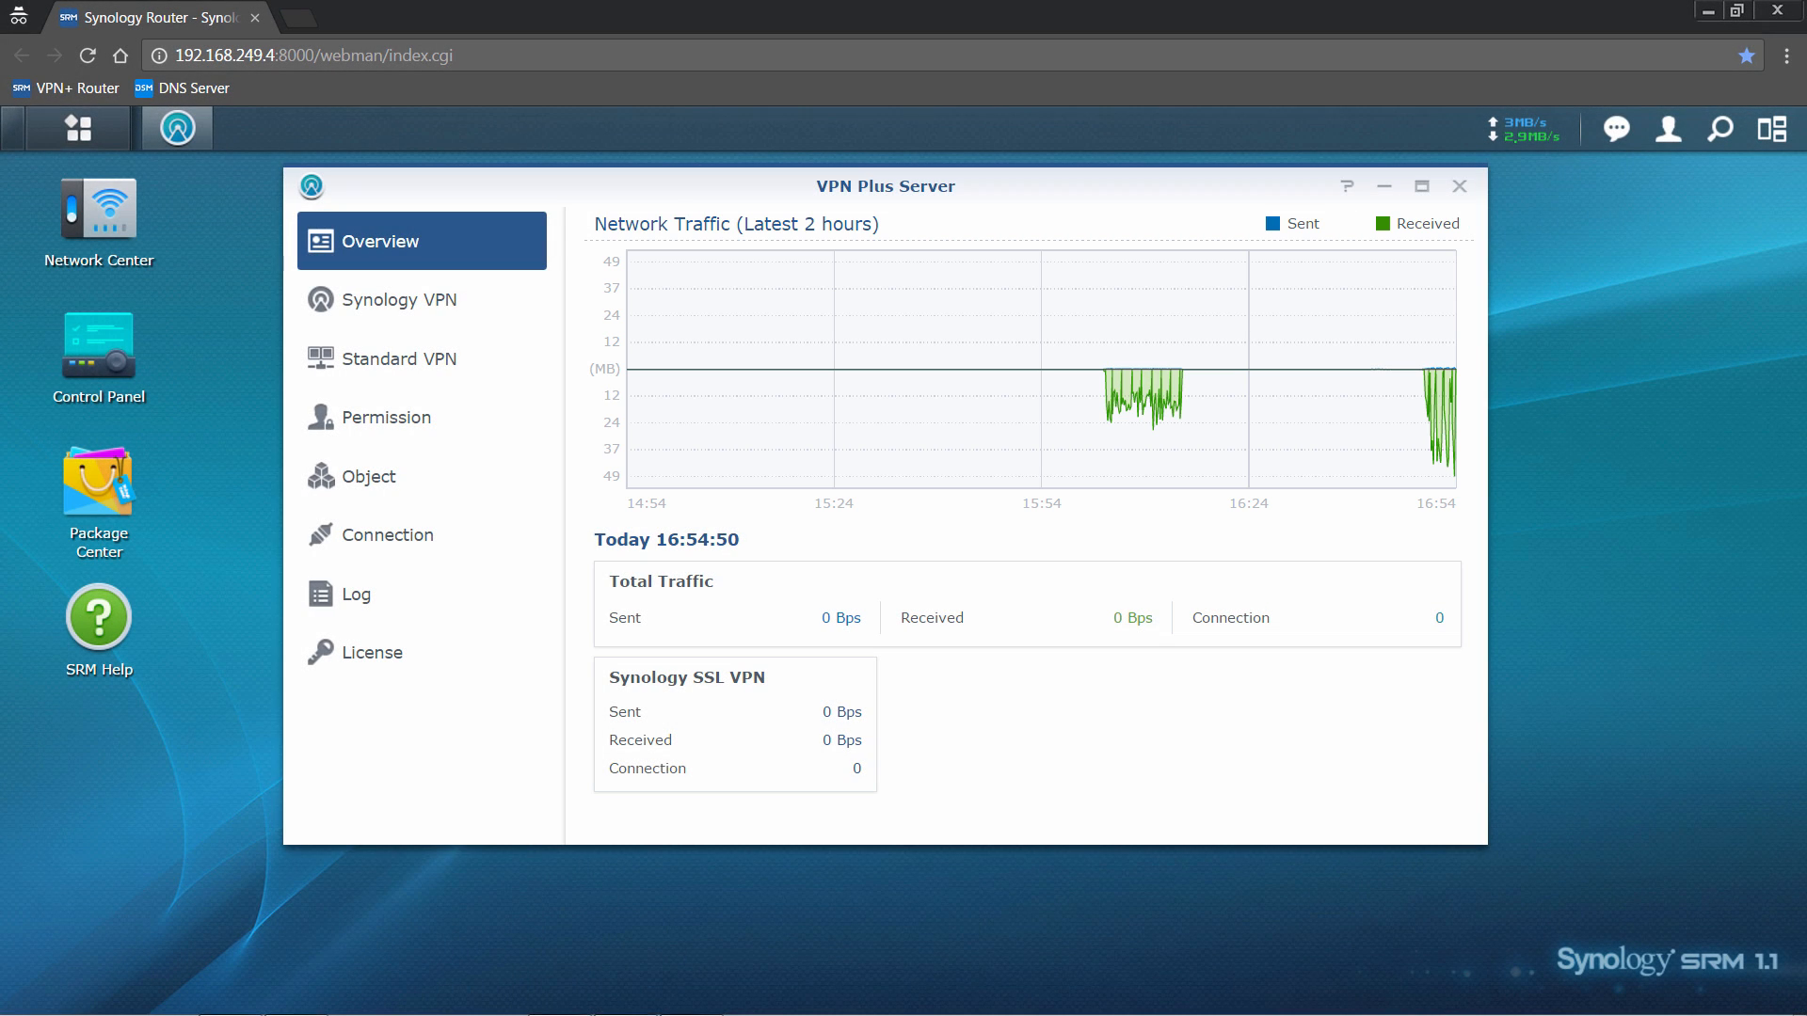
- Show the VPN connection history listing SSL VPN users michael and jason
{"action": "left_click", "coordinate": [388, 533]}
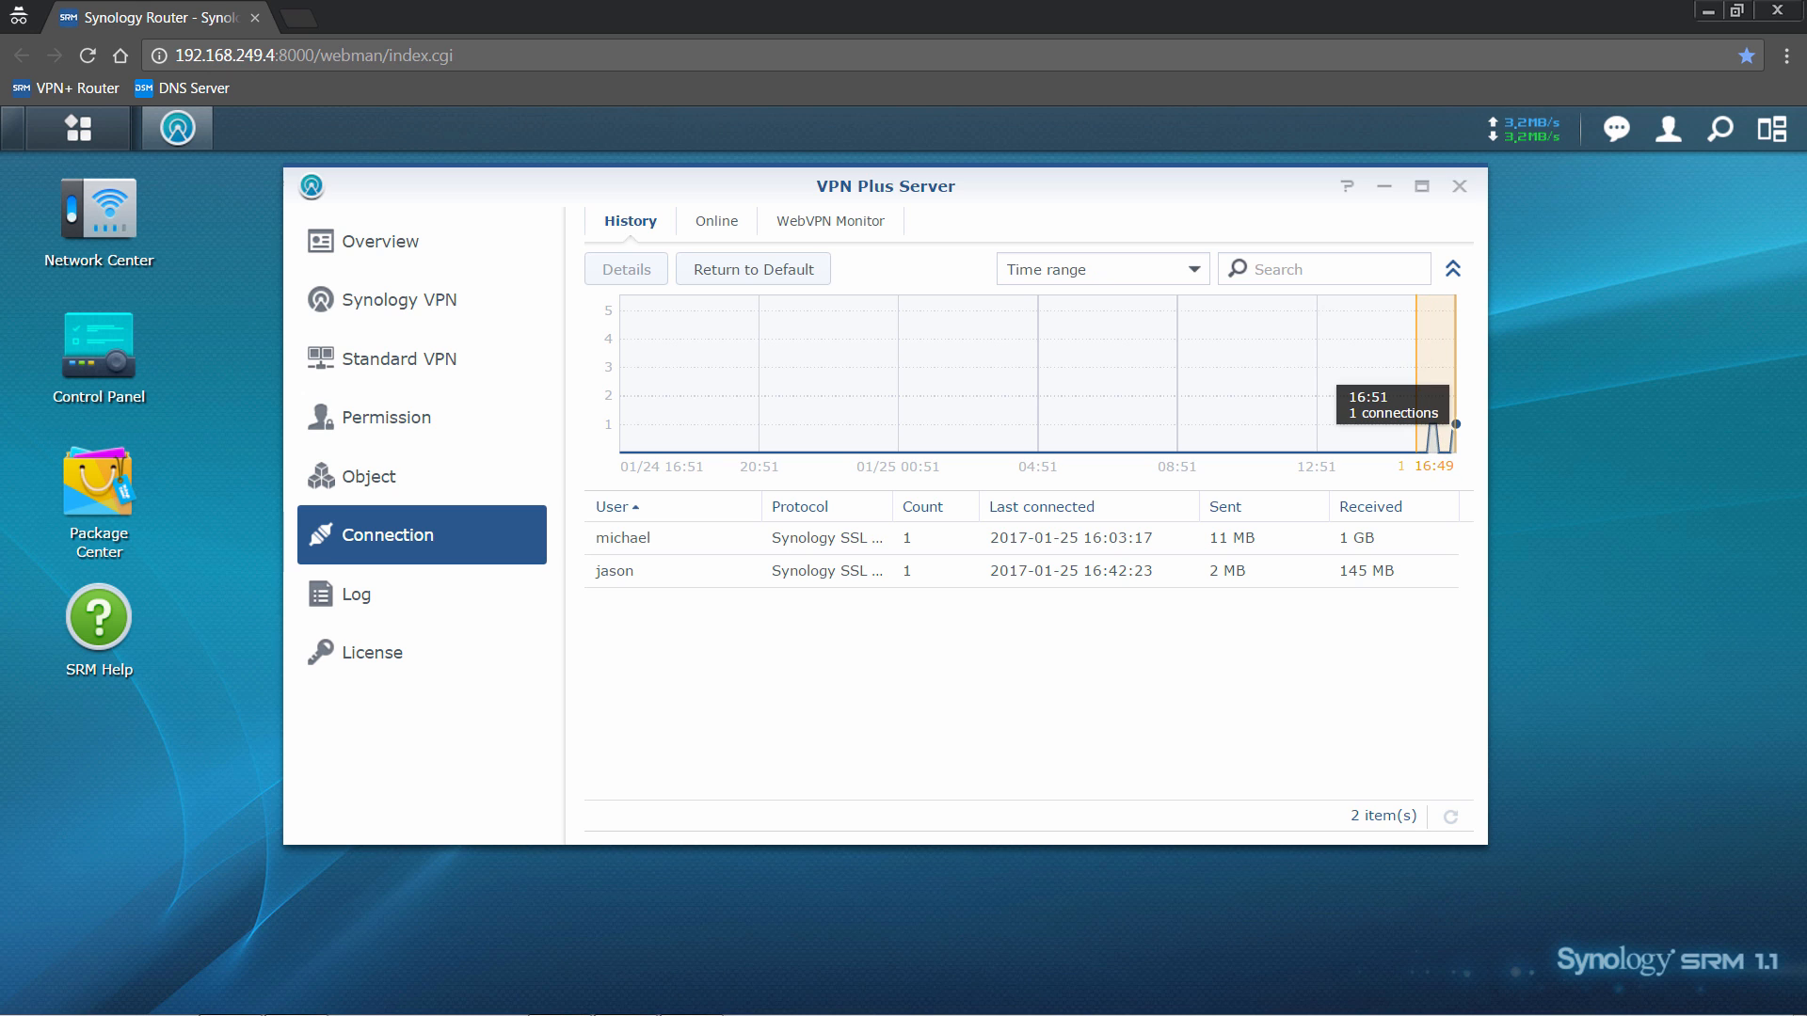
- Show users currently online (jason over Synology SSL VPN), then go to the Permission list
{"action": "left_click", "coordinate": [715, 220]}
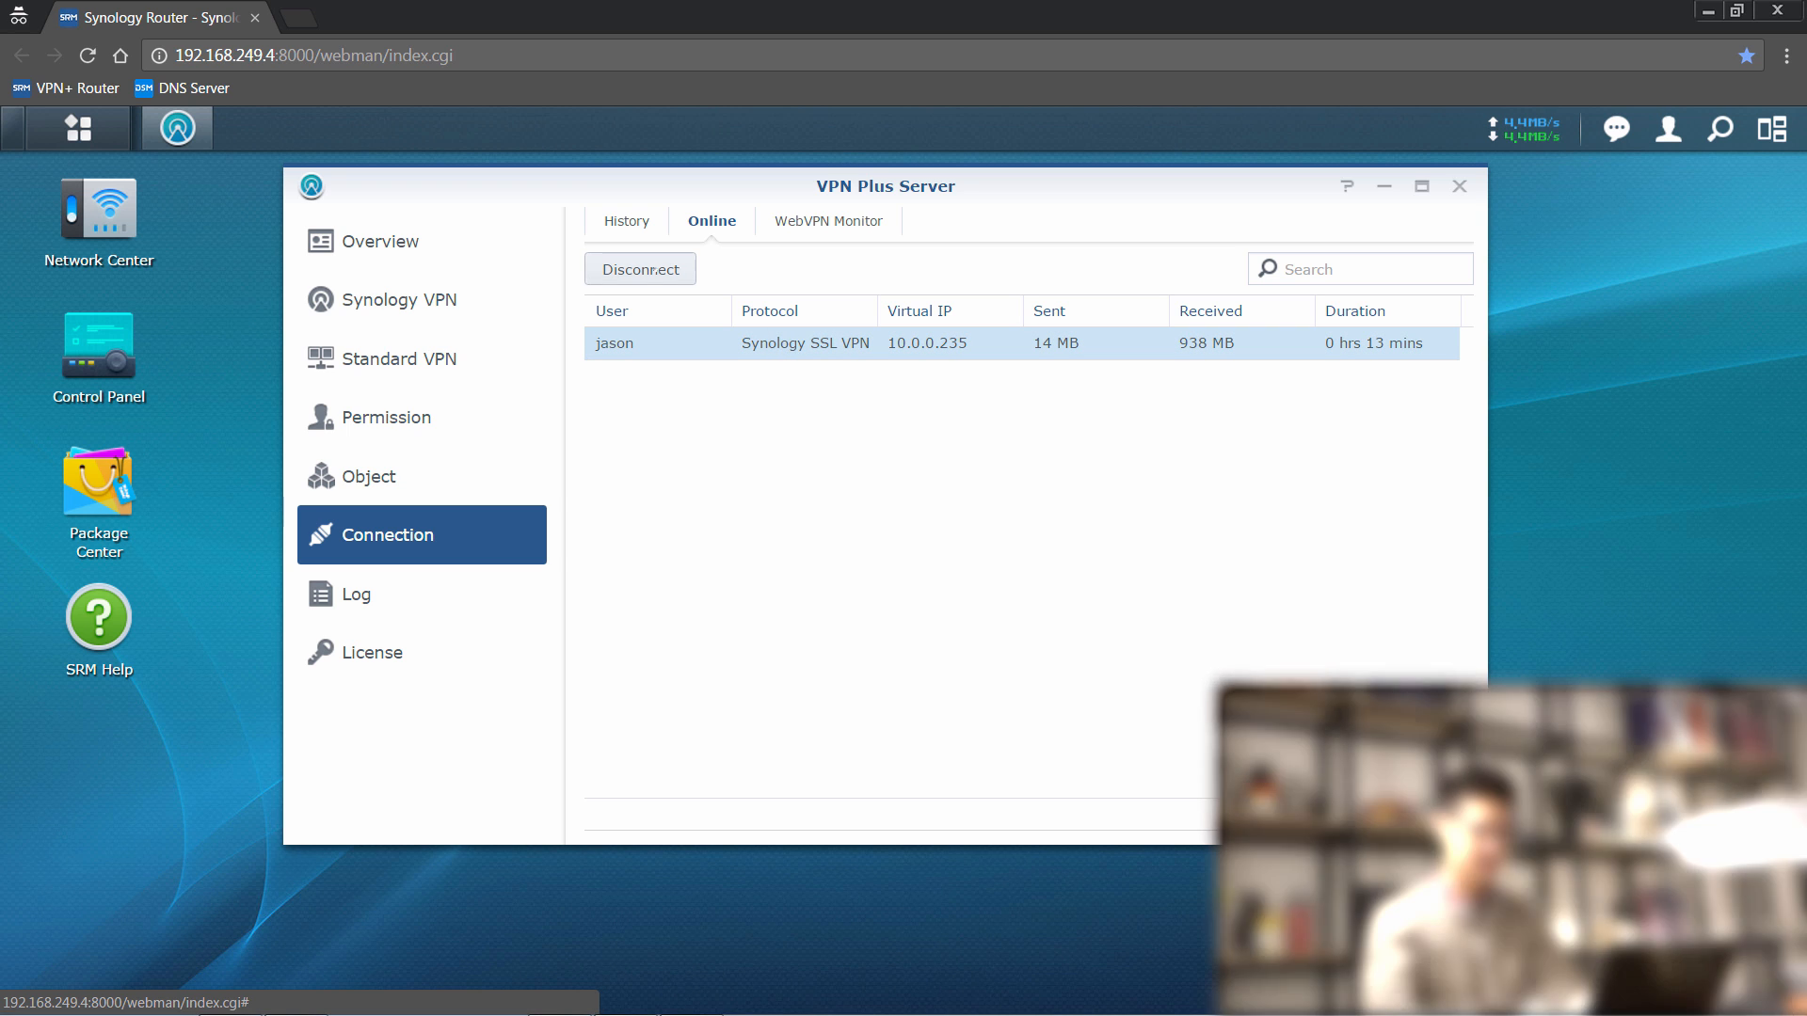
{"action": "left_click", "coordinate": [640, 269]}
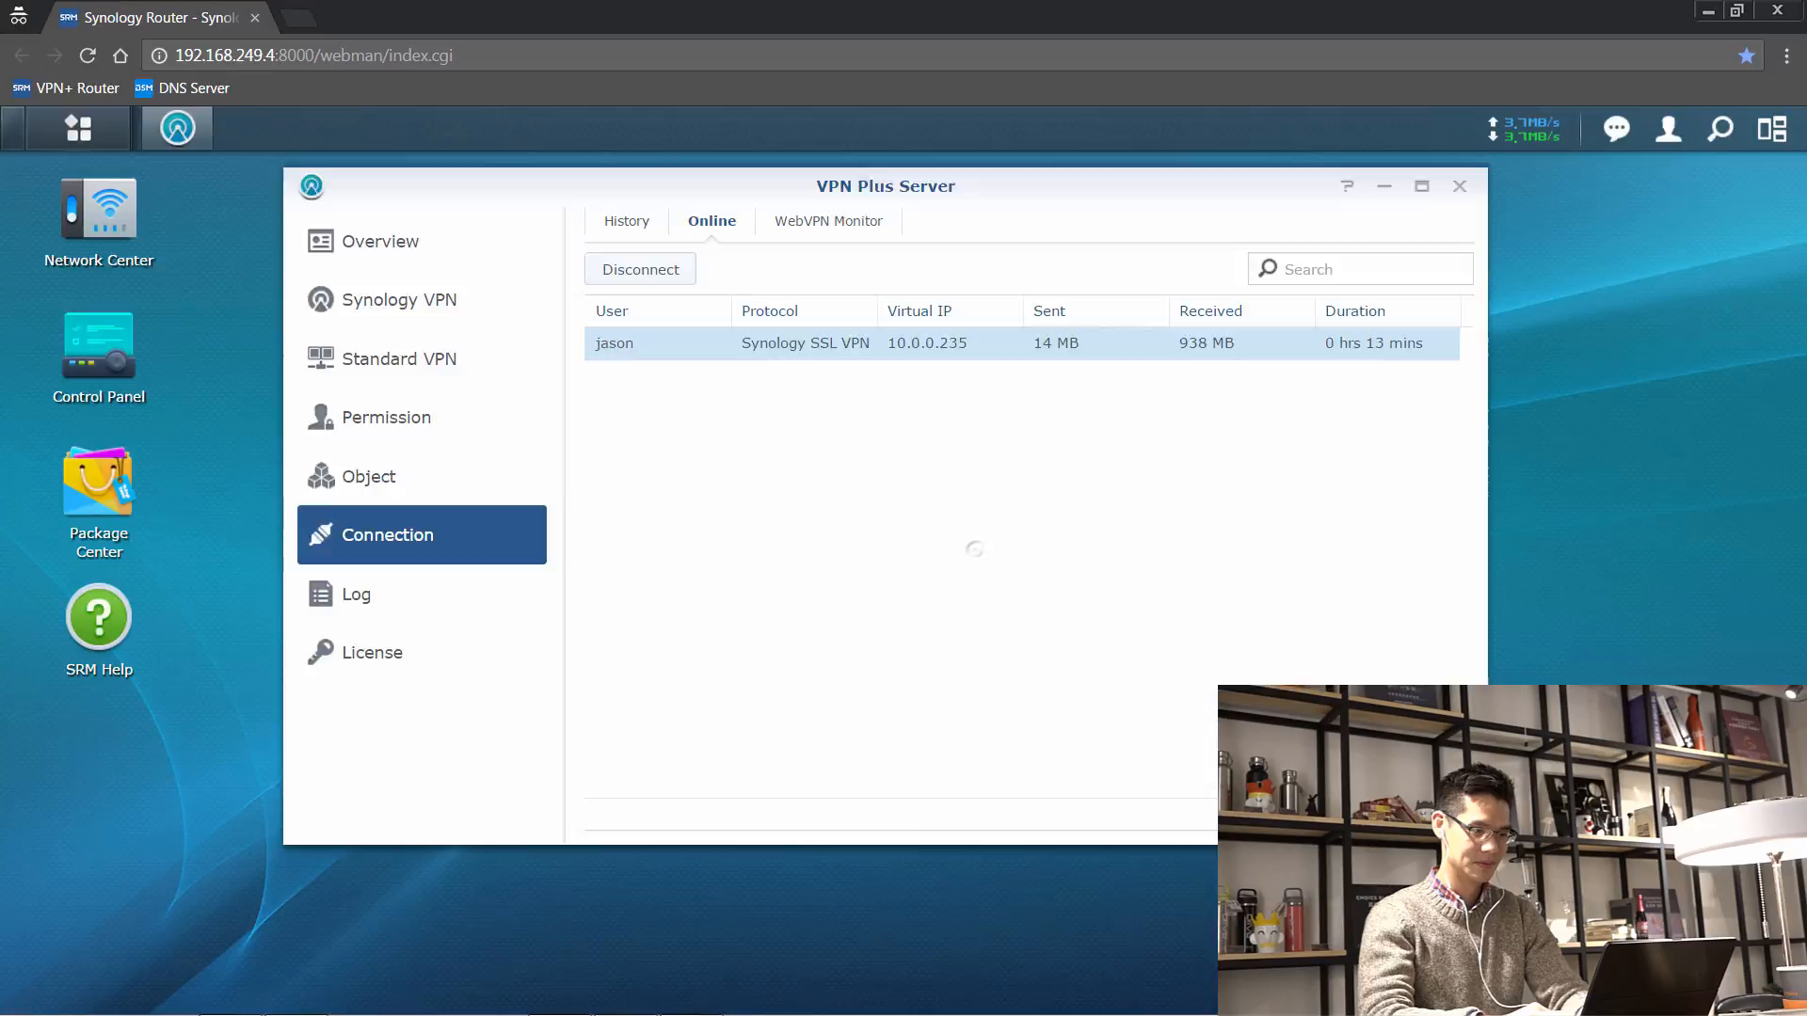
{"action": "left_click", "coordinate": [386, 418]}
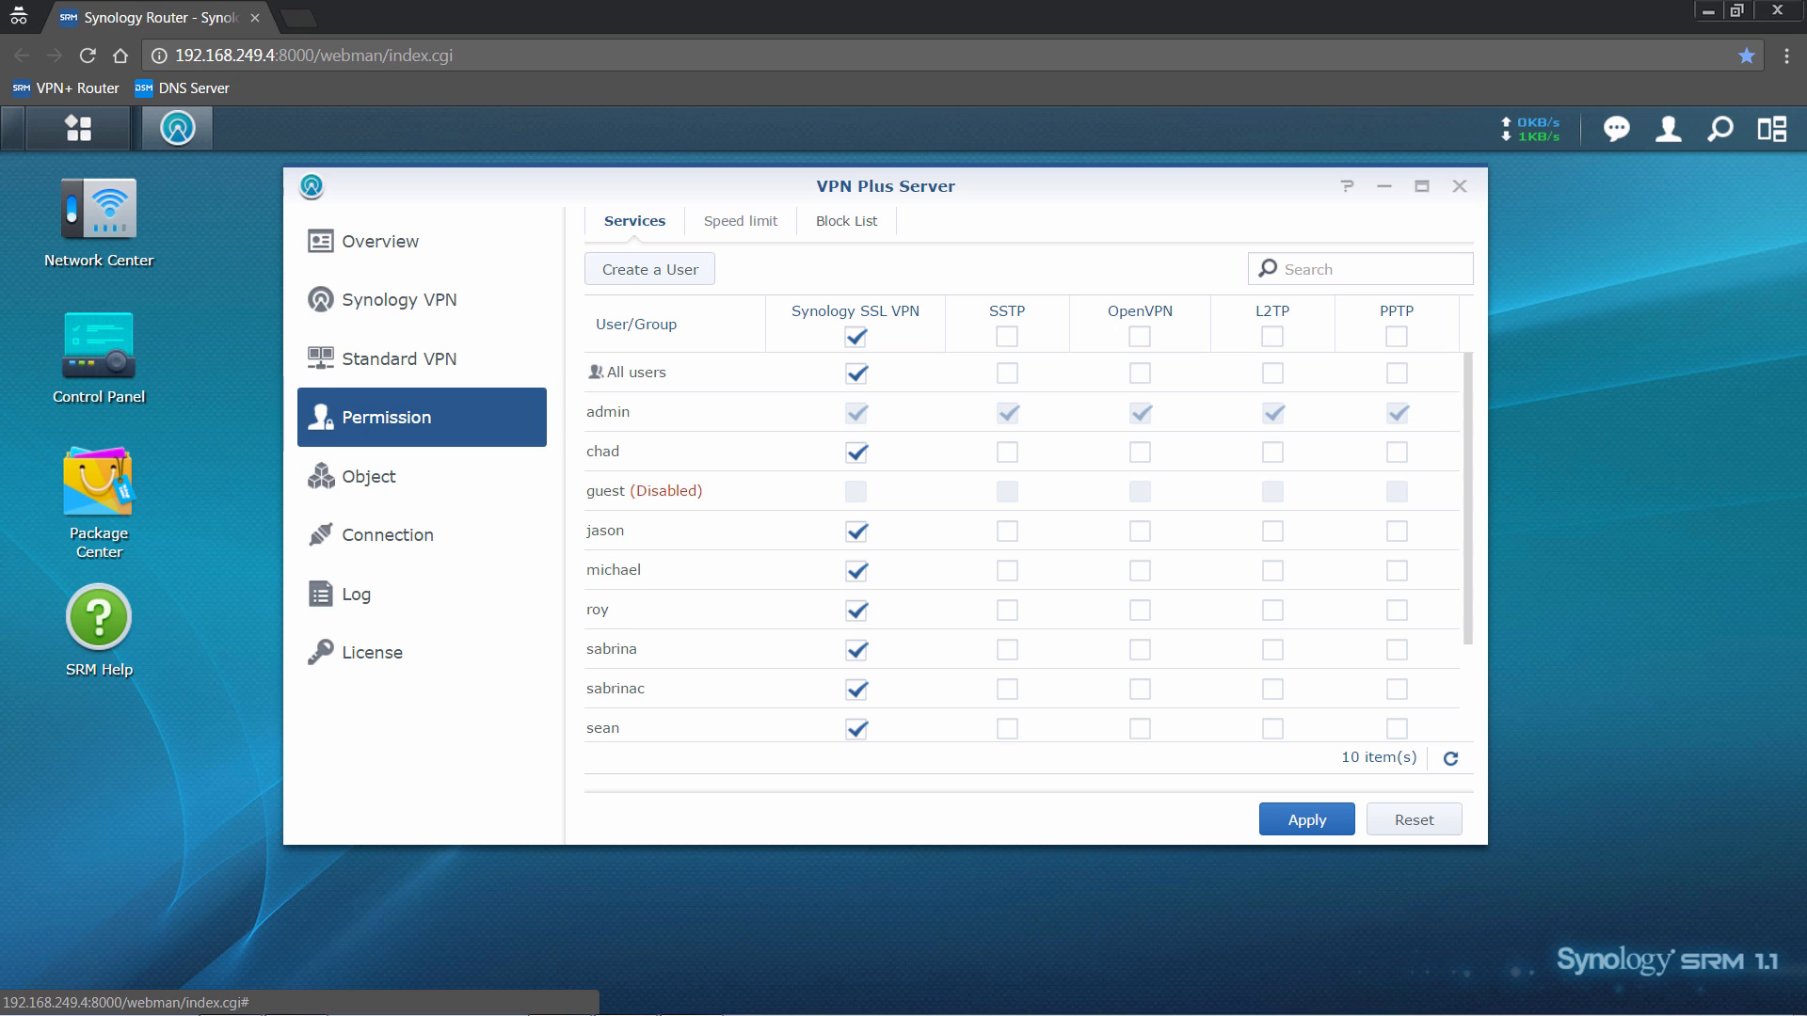
- Review the empty Speed limit policies, then show the empty Block List policies
{"action": "left_click", "coordinate": [738, 221]}
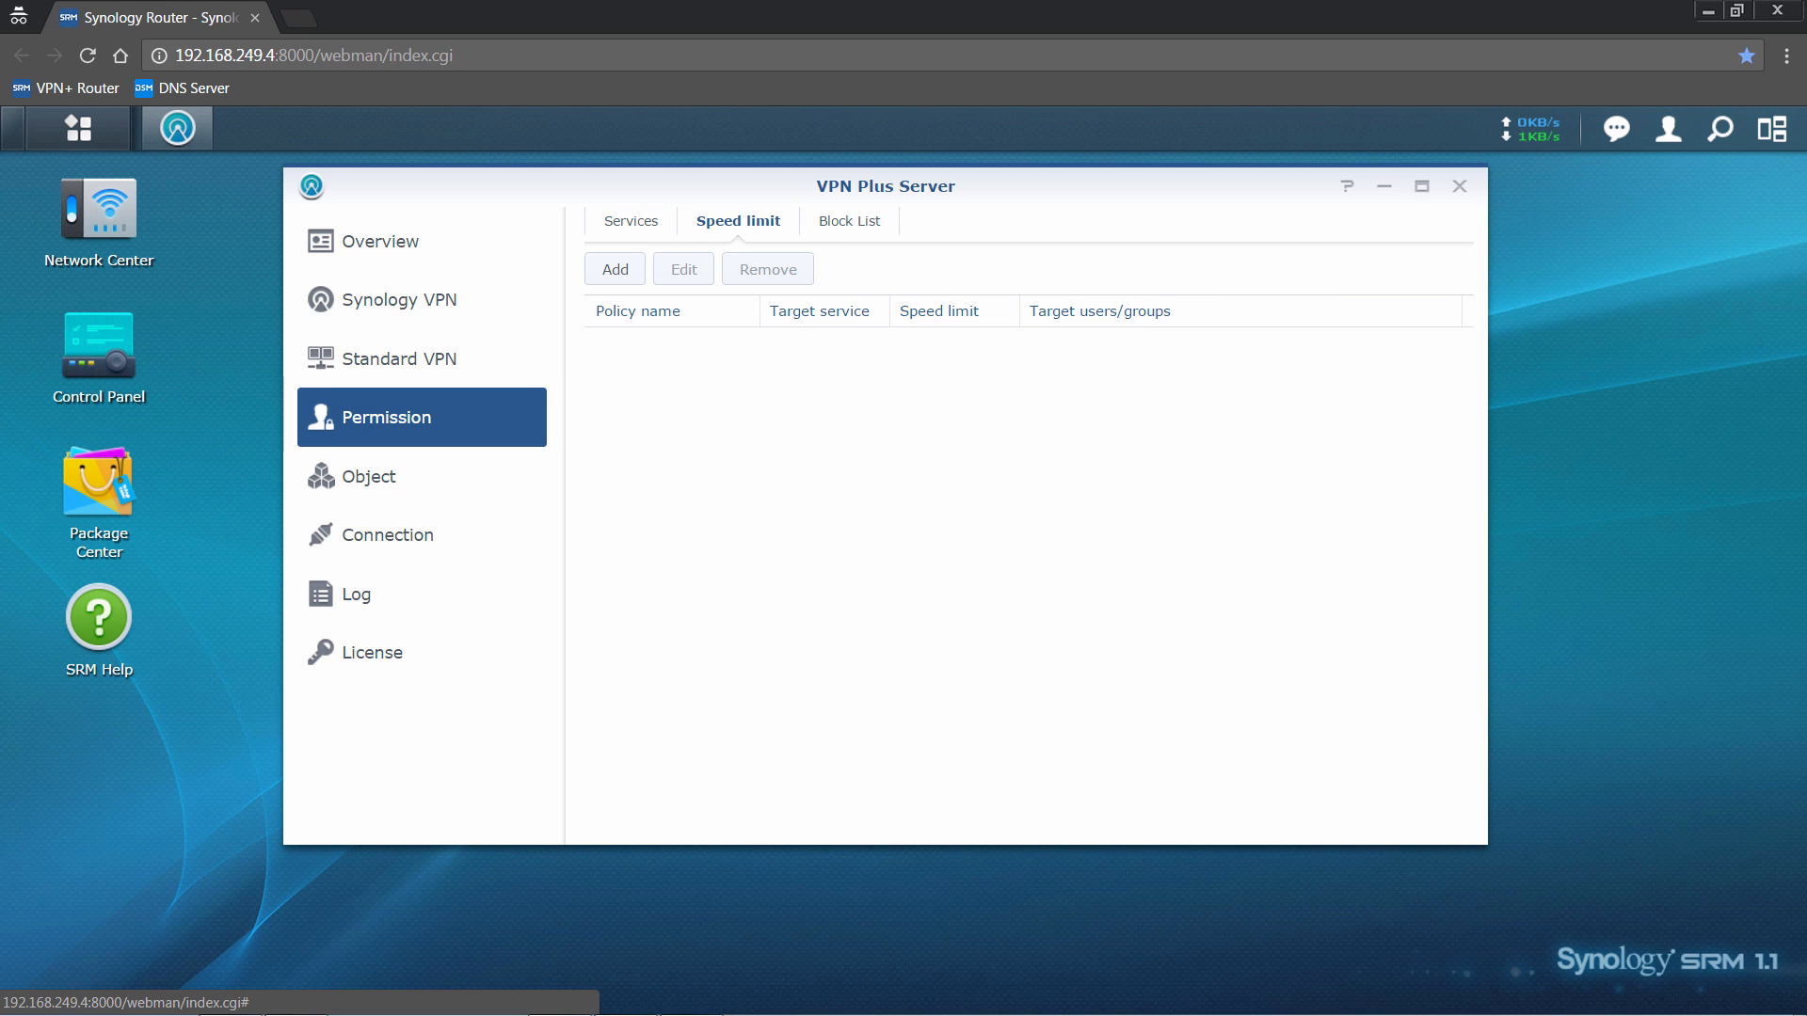
{"action": "left_click", "coordinate": [849, 221]}
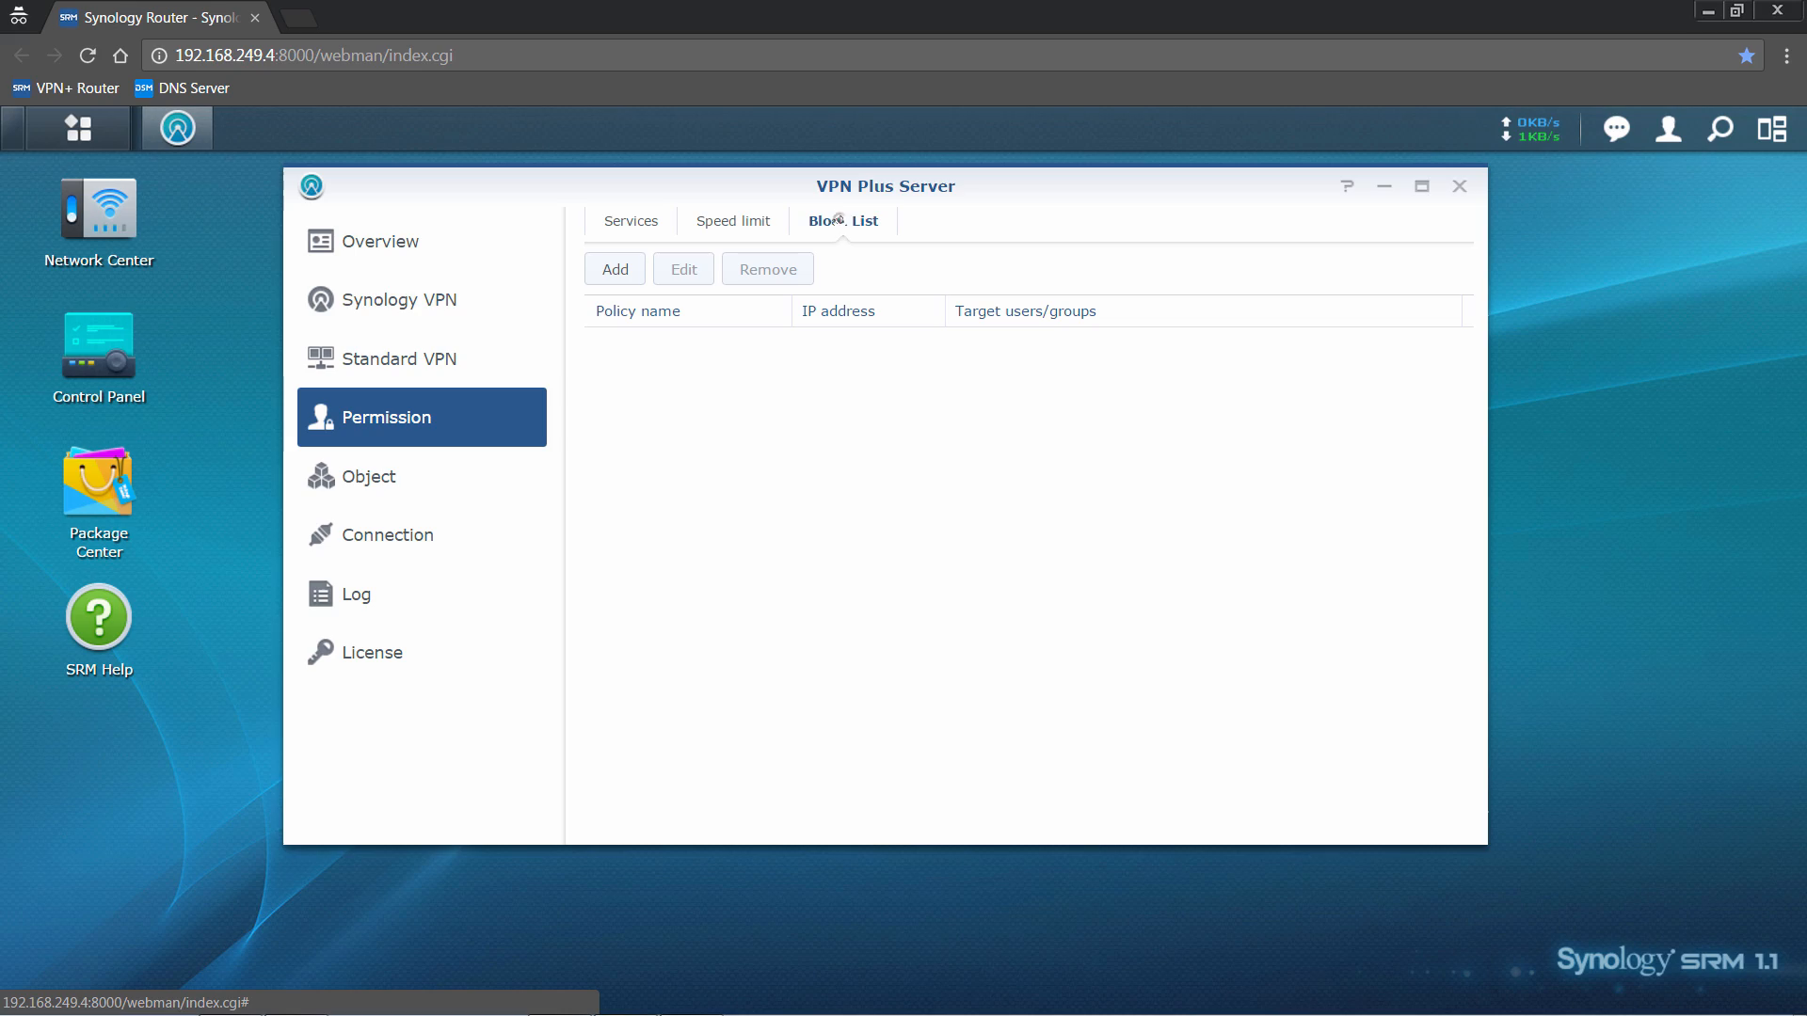